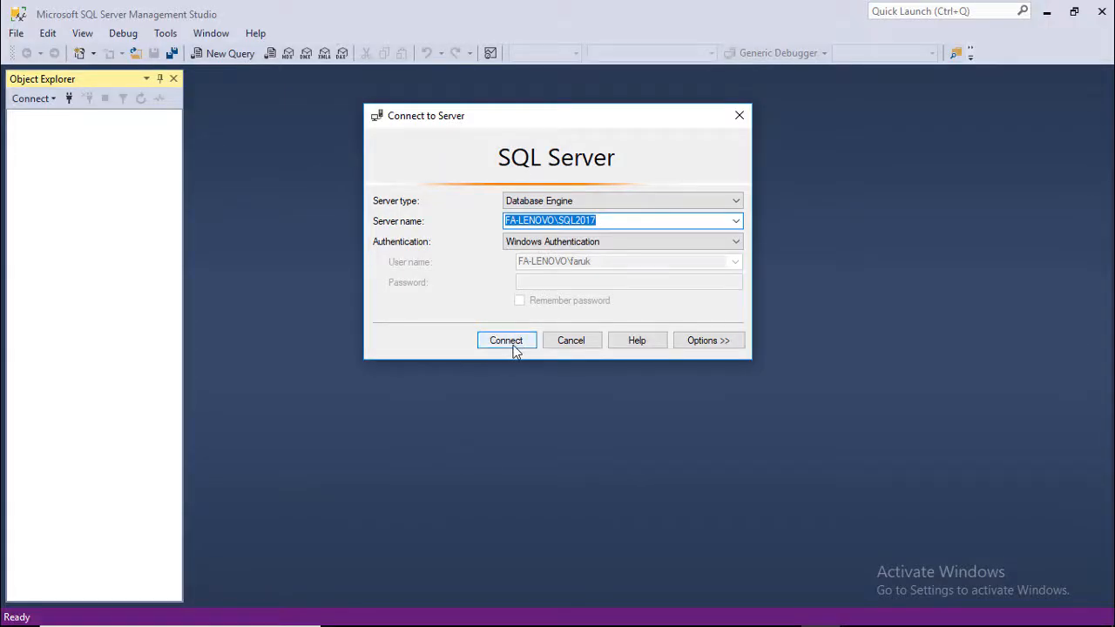
Connect to the local SQL Server 2017 instance and select Maintenance Plans under Management.
{"action": "left_click", "coordinate": [505, 340]}
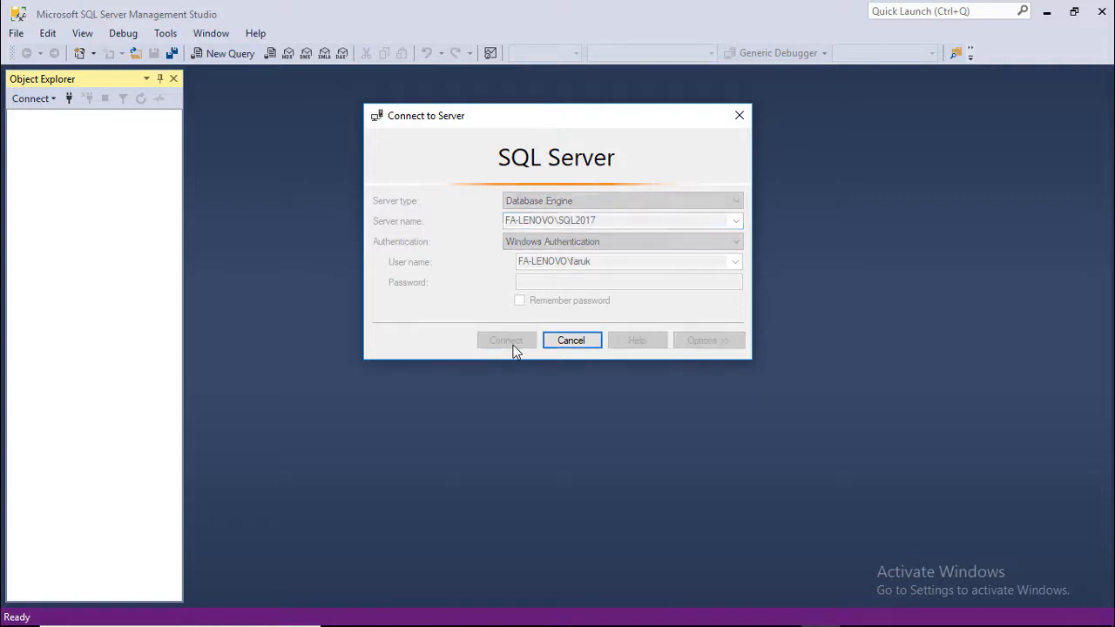
{"action": "left_click", "coordinate": [505, 340]}
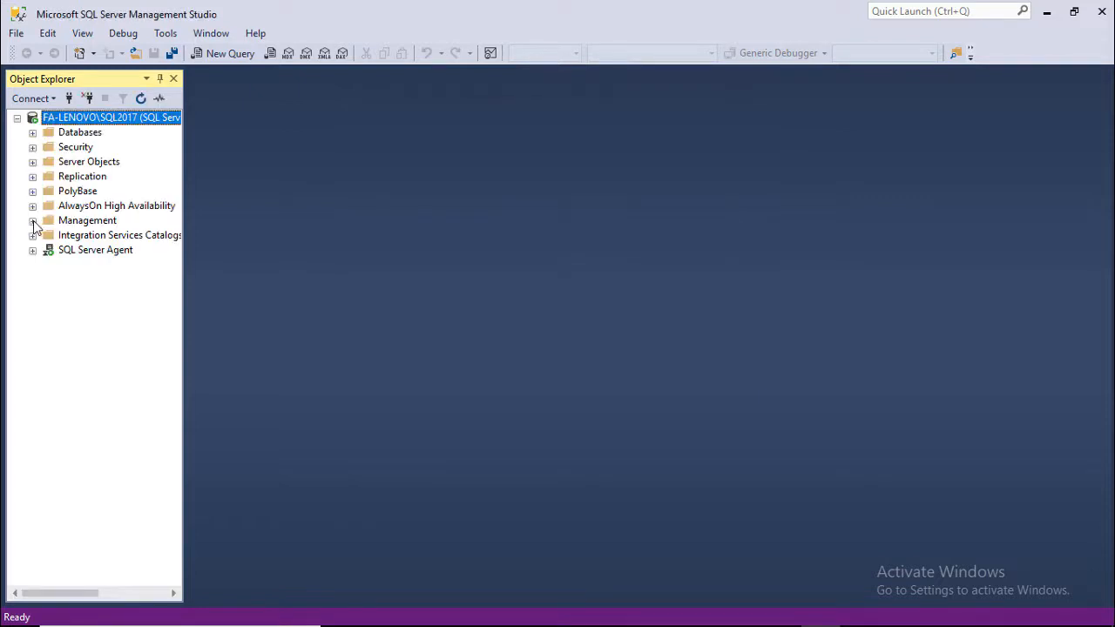
{"action": "left_click", "coordinate": [31, 220]}
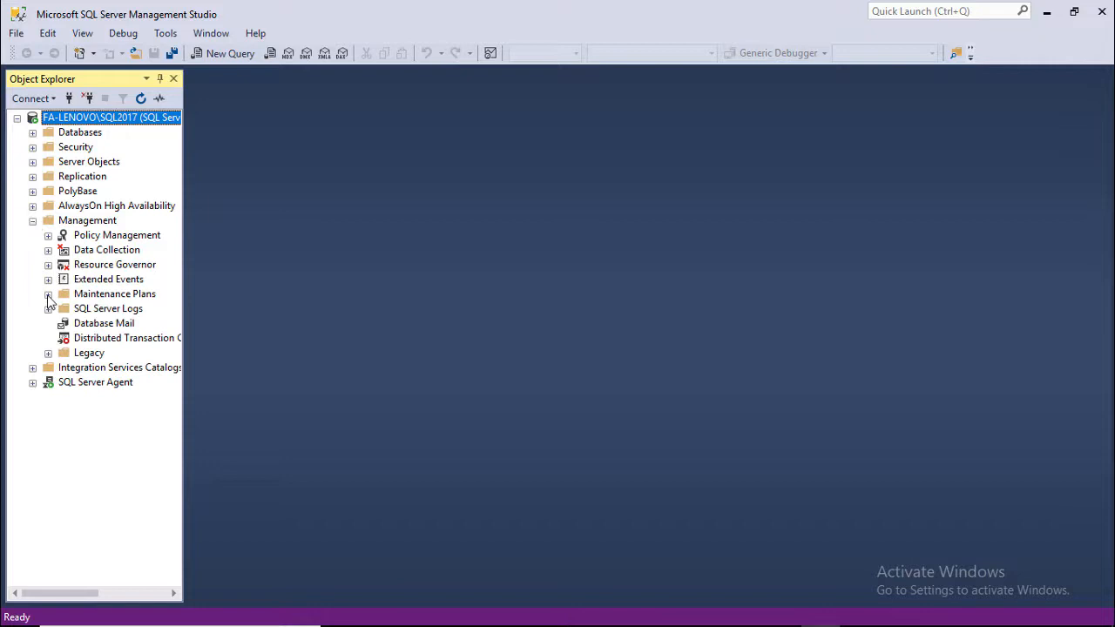
{"action": "left_click", "coordinate": [115, 293]}
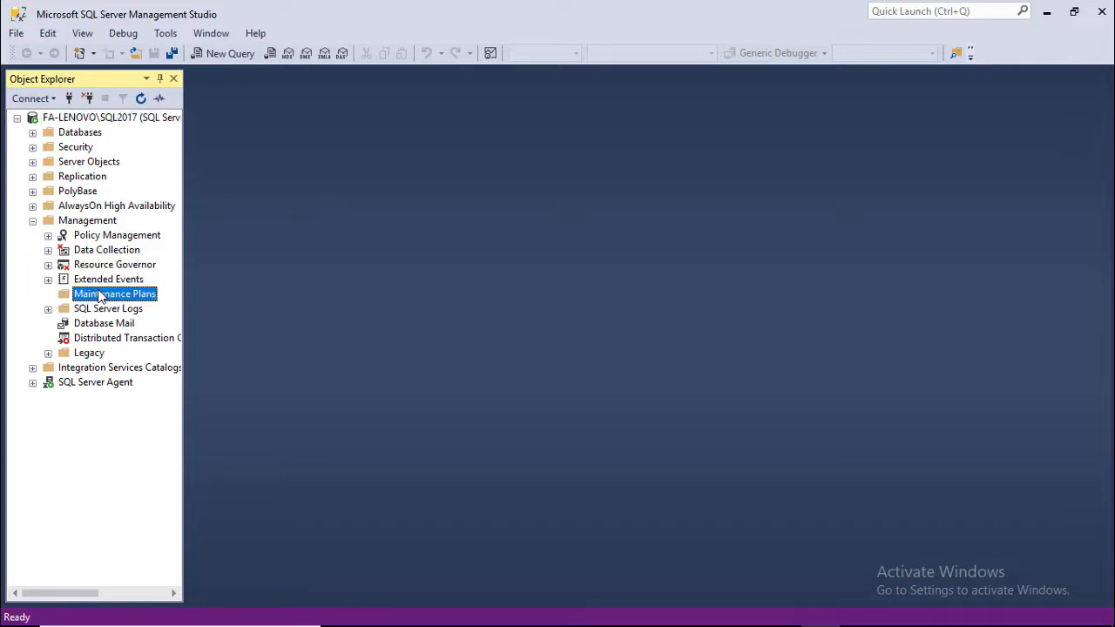
Start a new maintenance plan and show the toolbox of maintenance tasks for Subplan_1.
{"action": "right_click", "coordinate": [115, 293]}
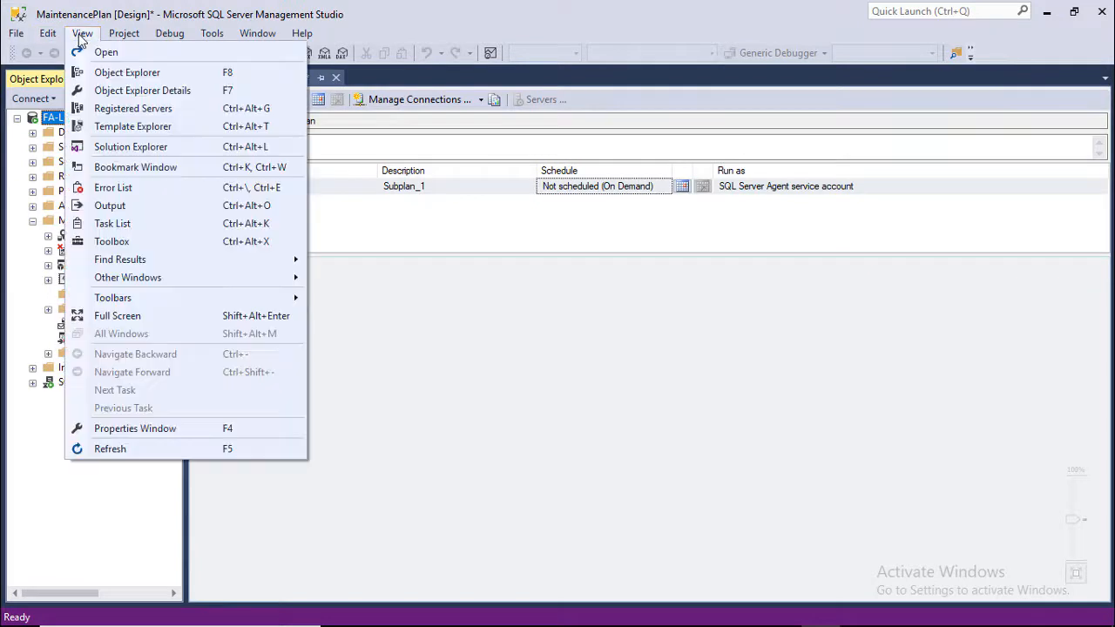
{"action": "mouse_move", "coordinate": [112, 223]}
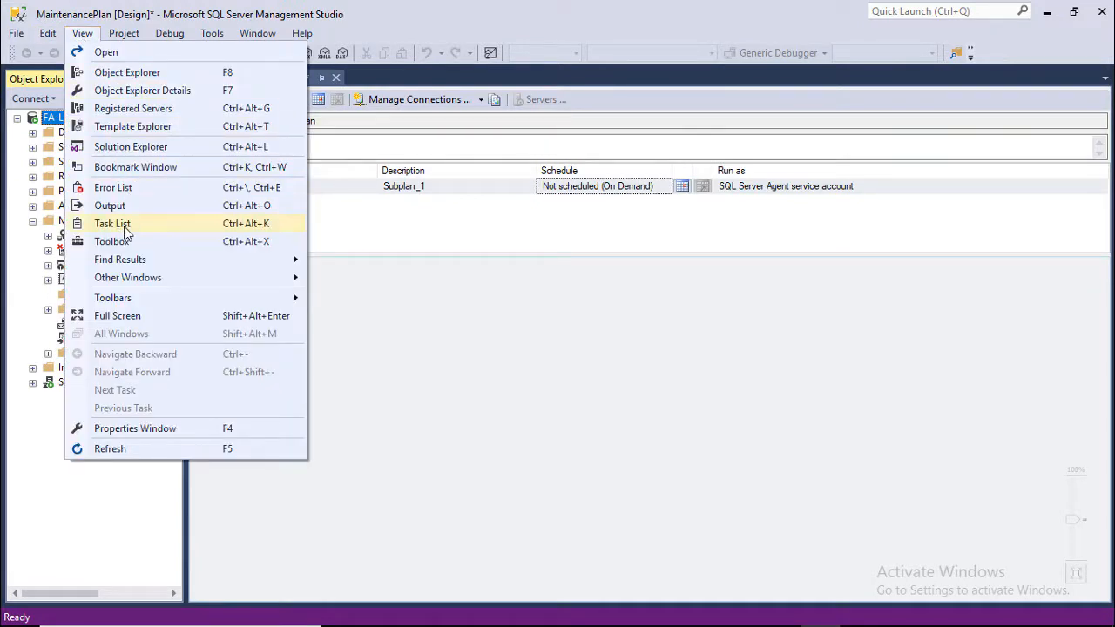
{"action": "left_click", "coordinate": [112, 241]}
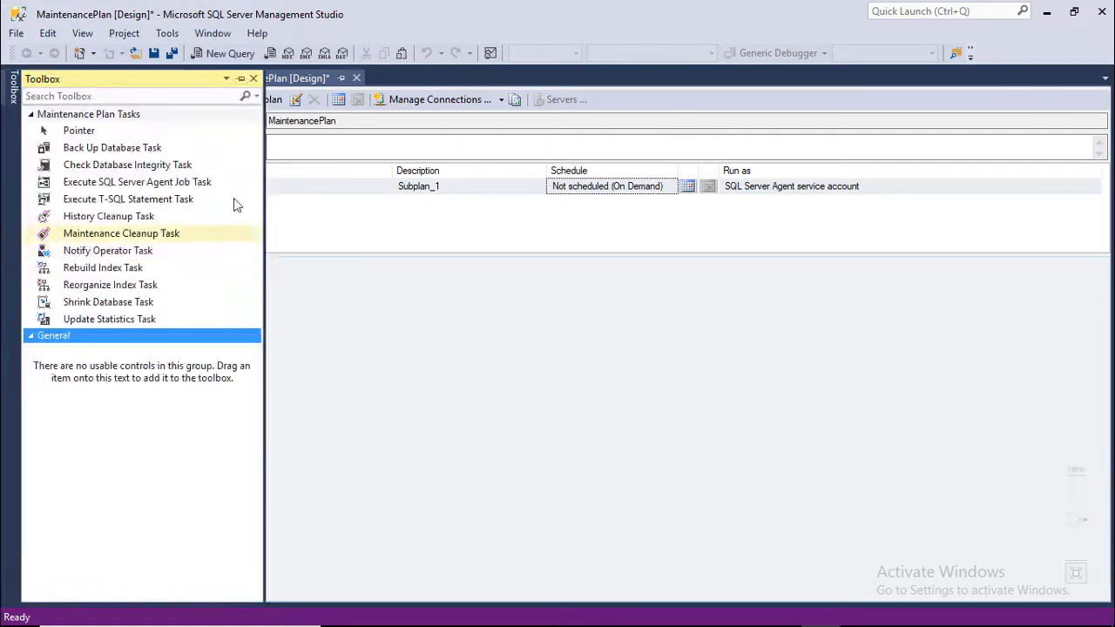
{"action": "mouse_move", "coordinate": [108, 301]}
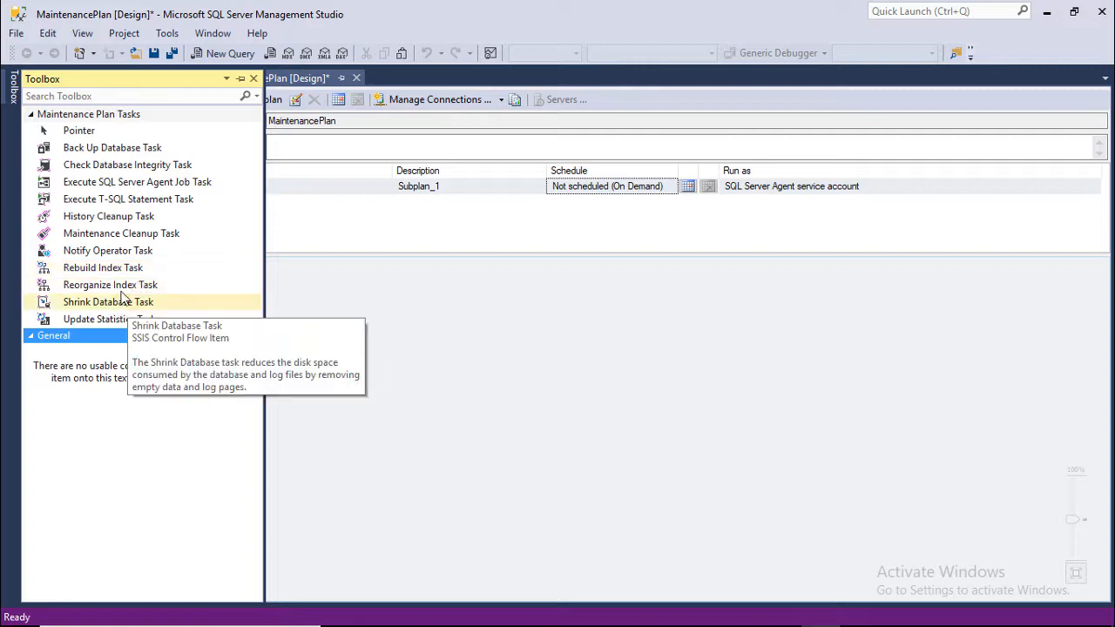
{"action": "mouse_move", "coordinate": [111, 146]}
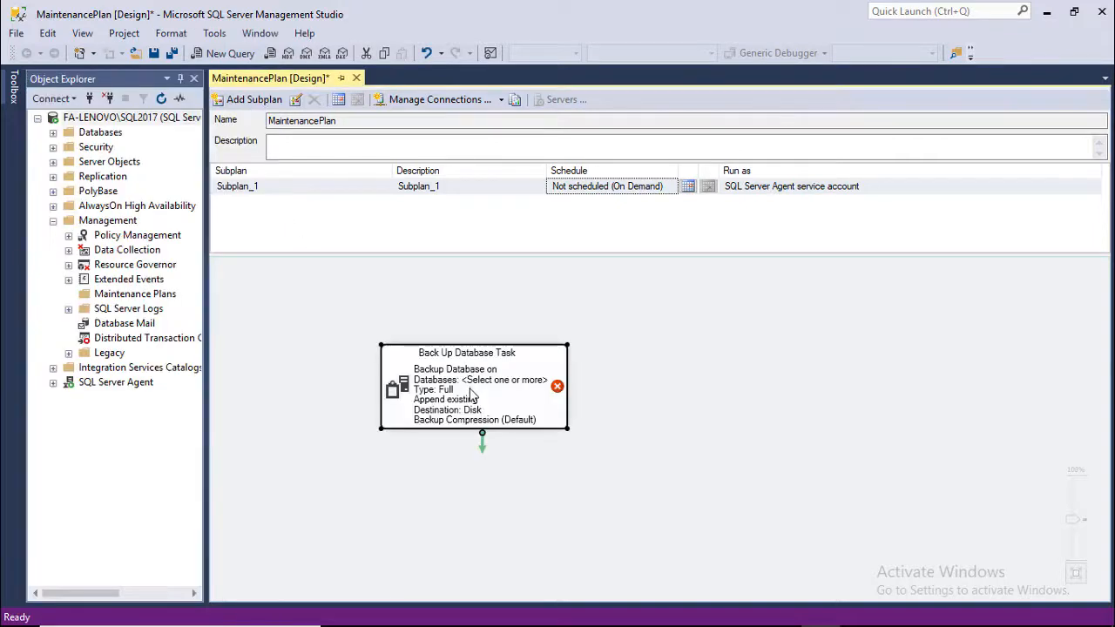
{"action": "mouse_move", "coordinate": [489, 392]}
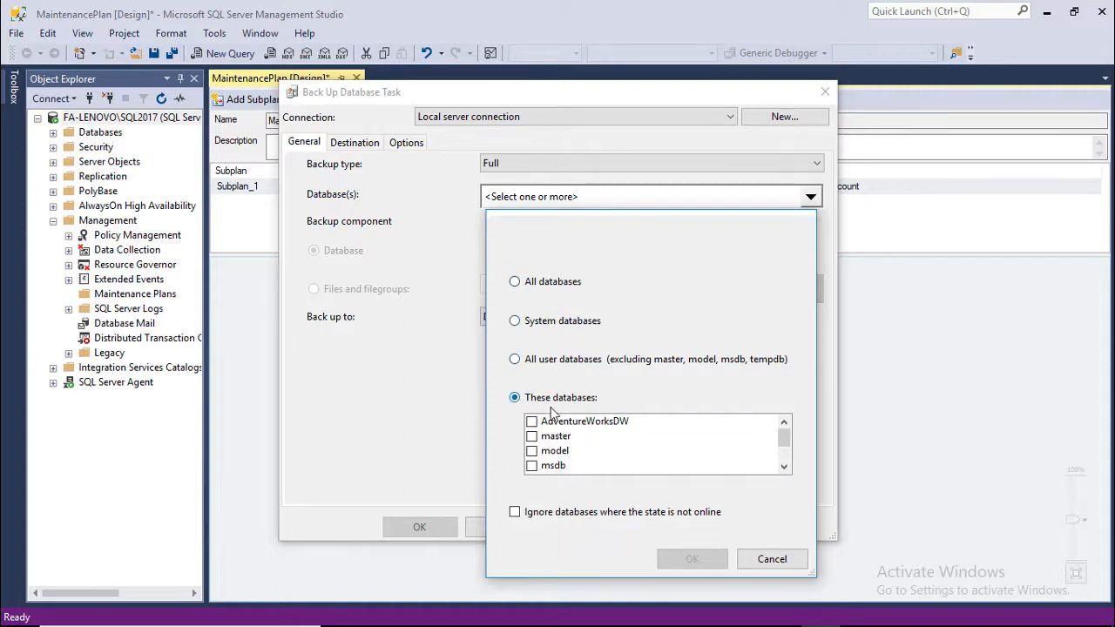
Limit the Back Up Database Task to the TEST_DB database only.
{"action": "scroll", "scroll_direction": "down", "scroll_amount": 3}
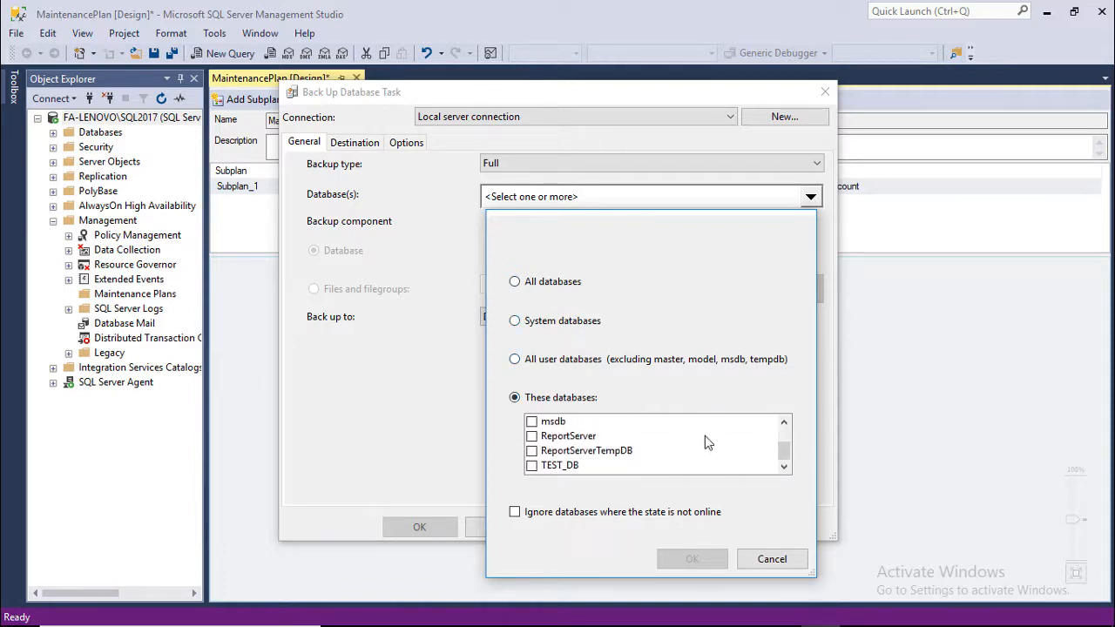
{"action": "left_click", "coordinate": [531, 466]}
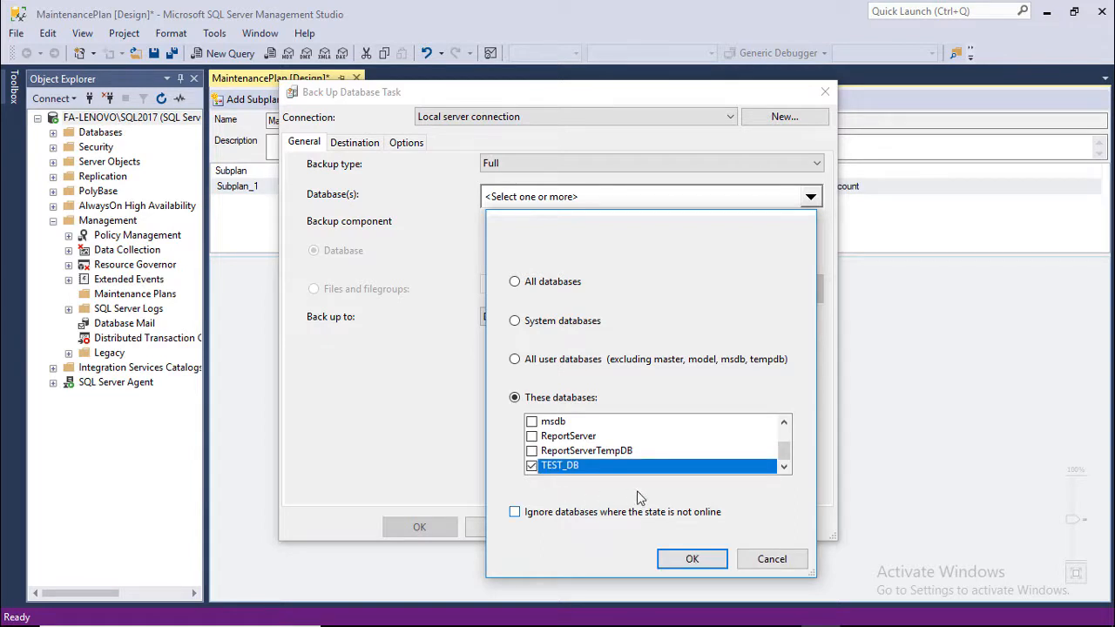
{"action": "left_click", "coordinate": [691, 557]}
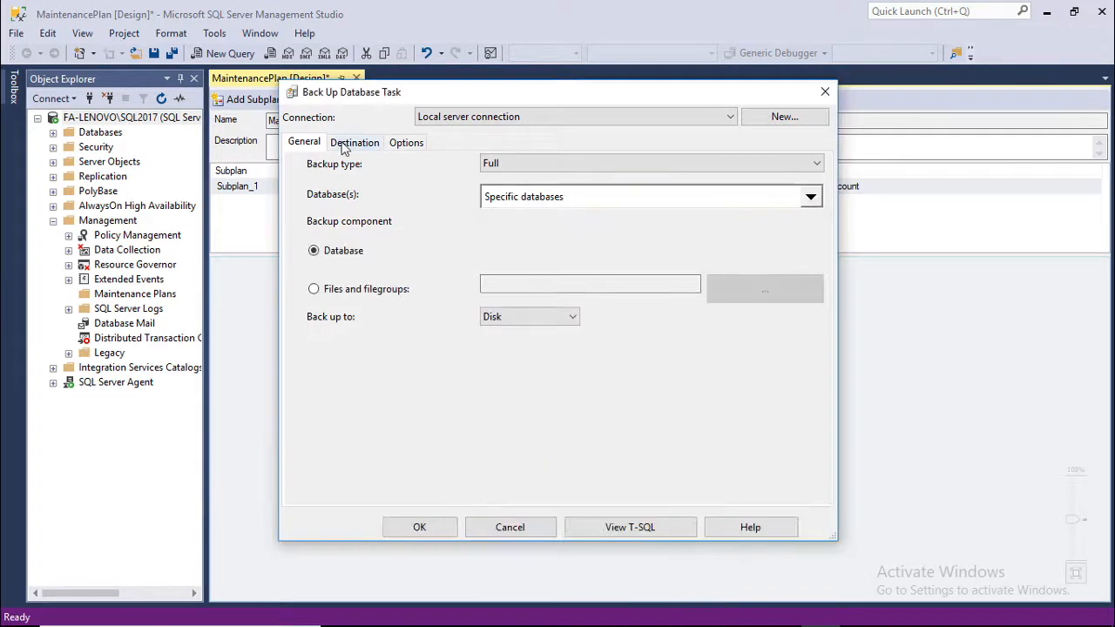
Set the backup destination folder to E:\DB_BACKUP with .bak files per database.
{"action": "left_click", "coordinate": [356, 142]}
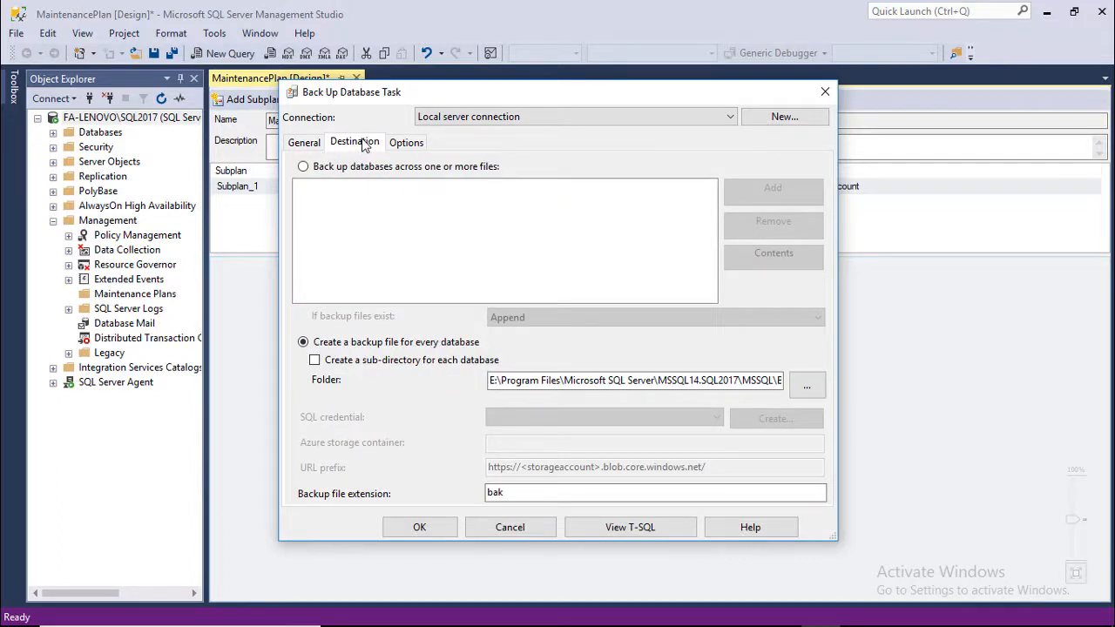
{"action": "left_click", "coordinate": [805, 380]}
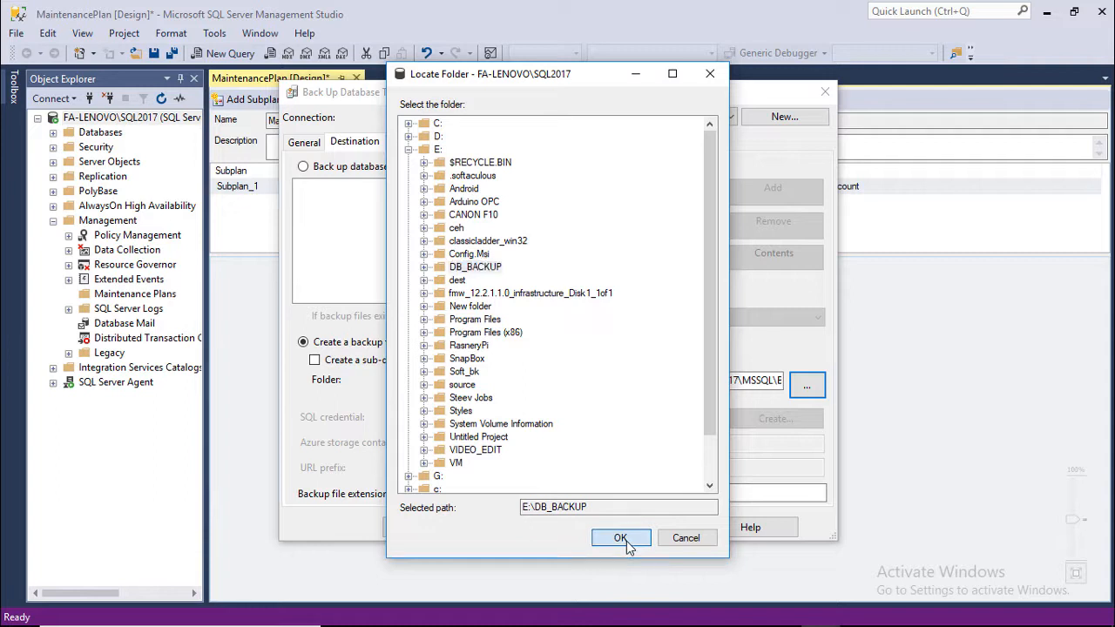
{"action": "left_click", "coordinate": [620, 537]}
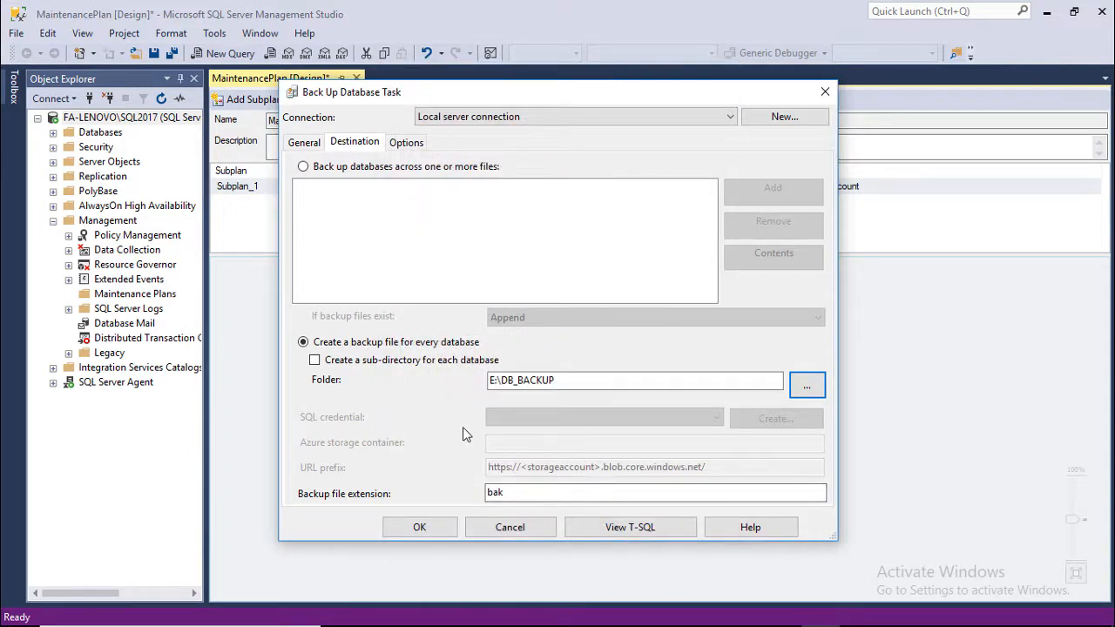
{"action": "left_click", "coordinate": [406, 143]}
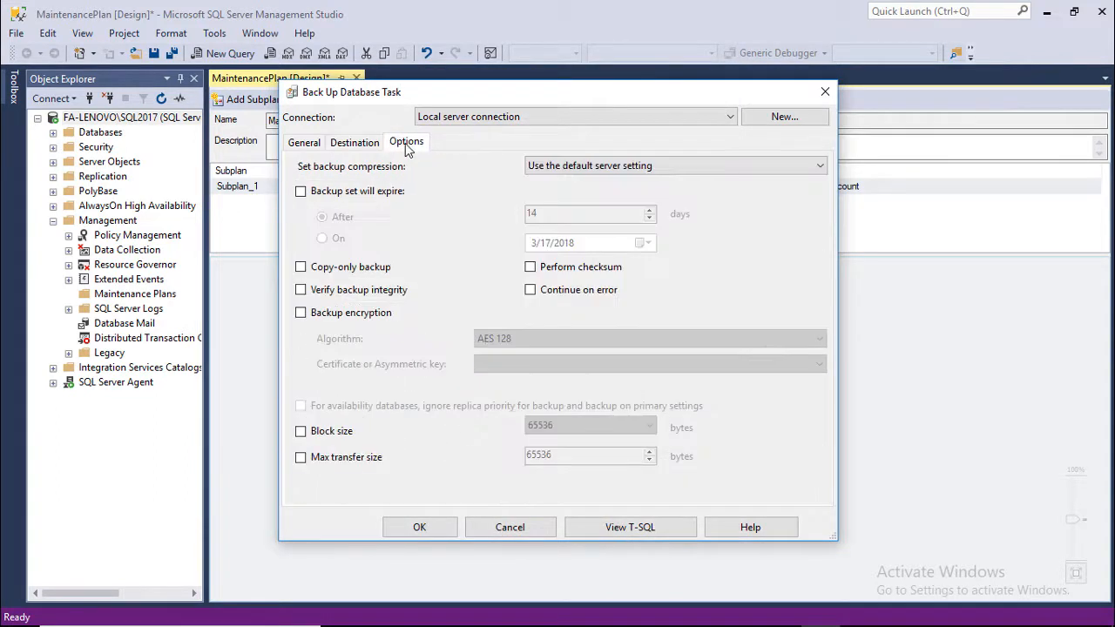
{"action": "mouse_move", "coordinate": [427, 260]}
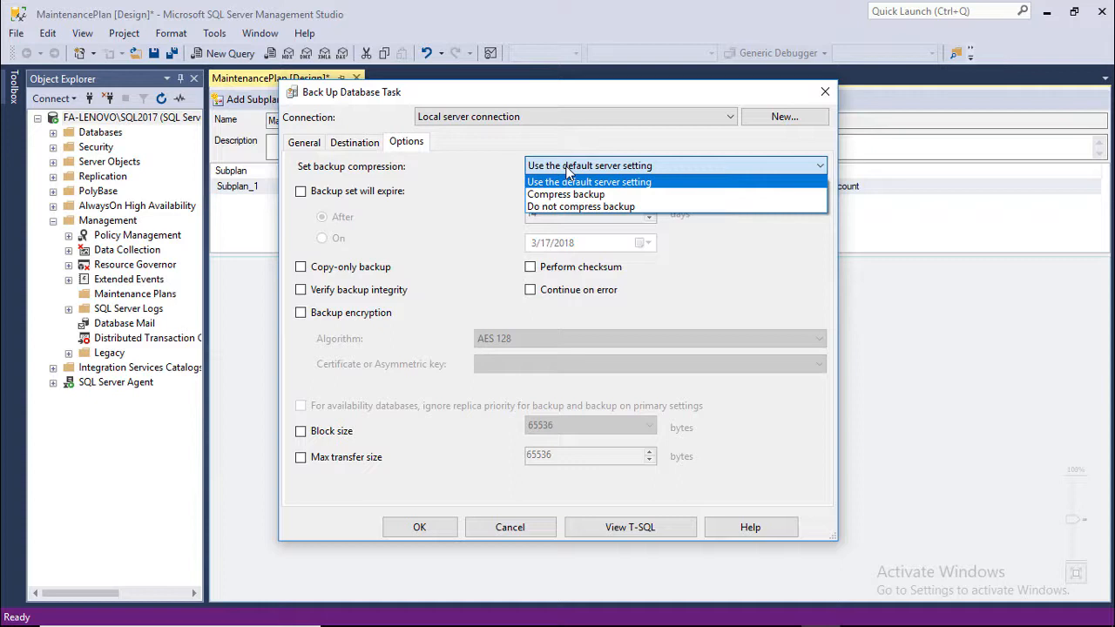
{"action": "mouse_move", "coordinate": [566, 195]}
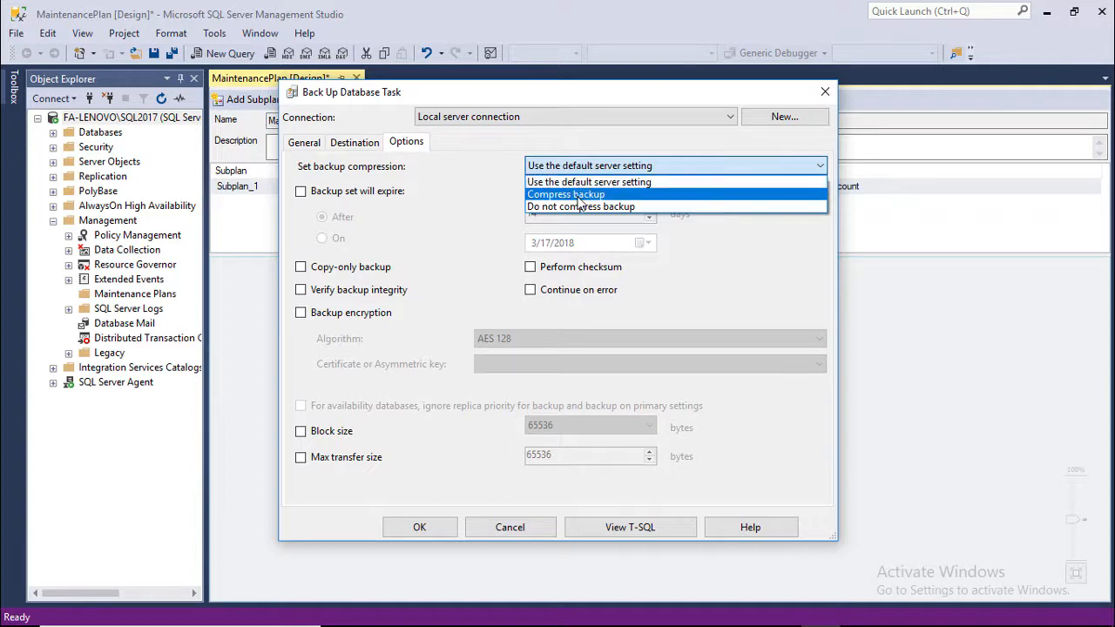
Enable Compress backup and confirm the full TEST_DB disk backup task.
{"action": "left_click", "coordinate": [566, 195]}
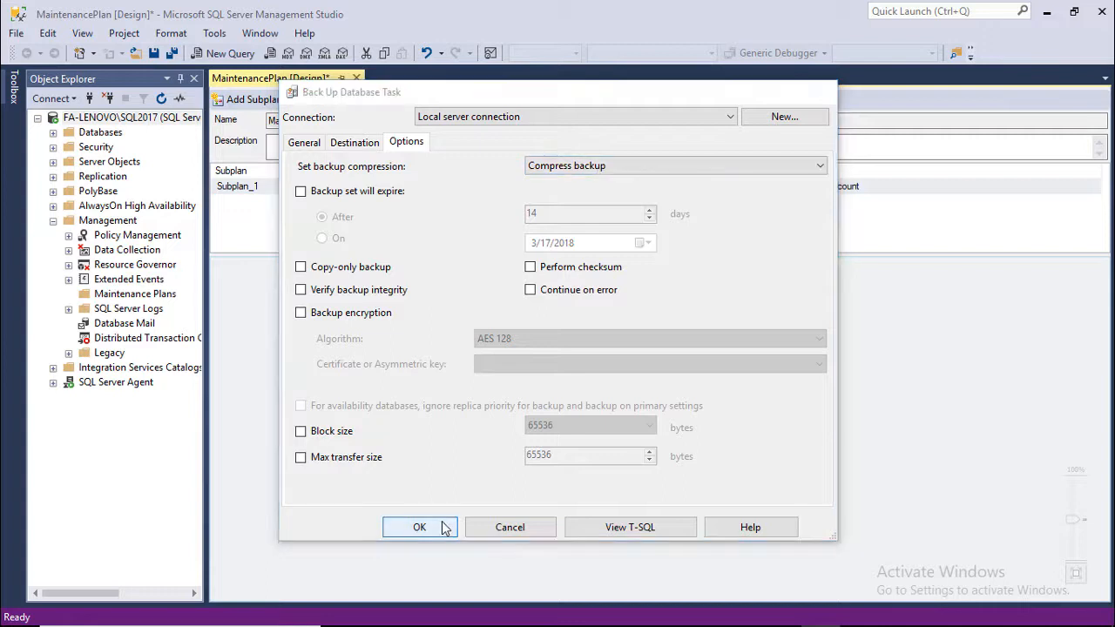
{"action": "left_click", "coordinate": [418, 526]}
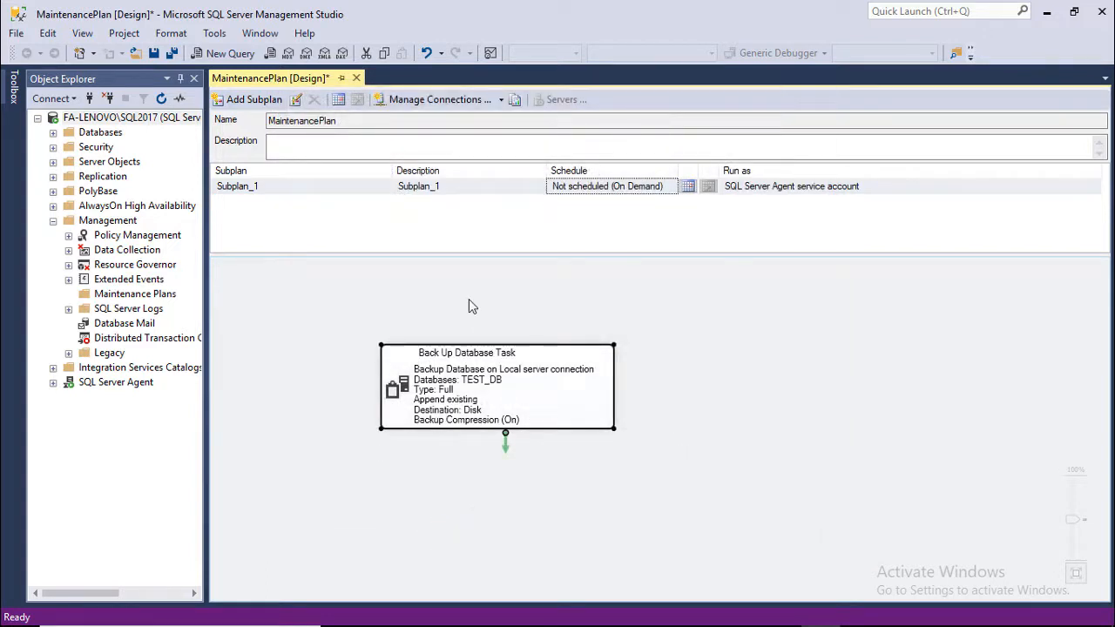
{"action": "mouse_move", "coordinate": [467, 327]}
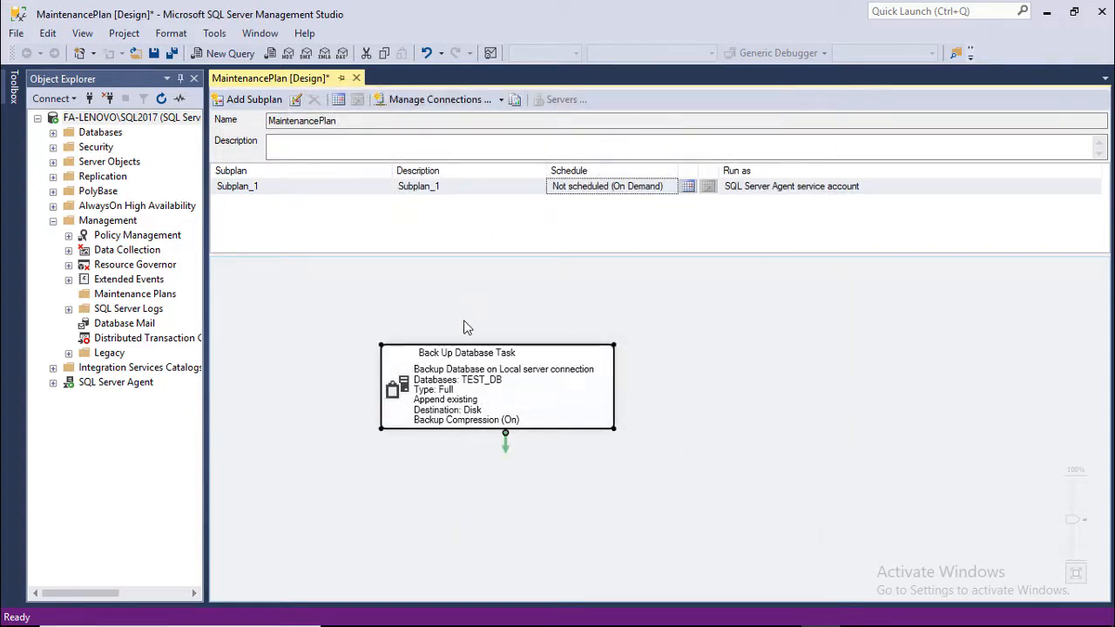
{"action": "mouse_move", "coordinate": [610, 242]}
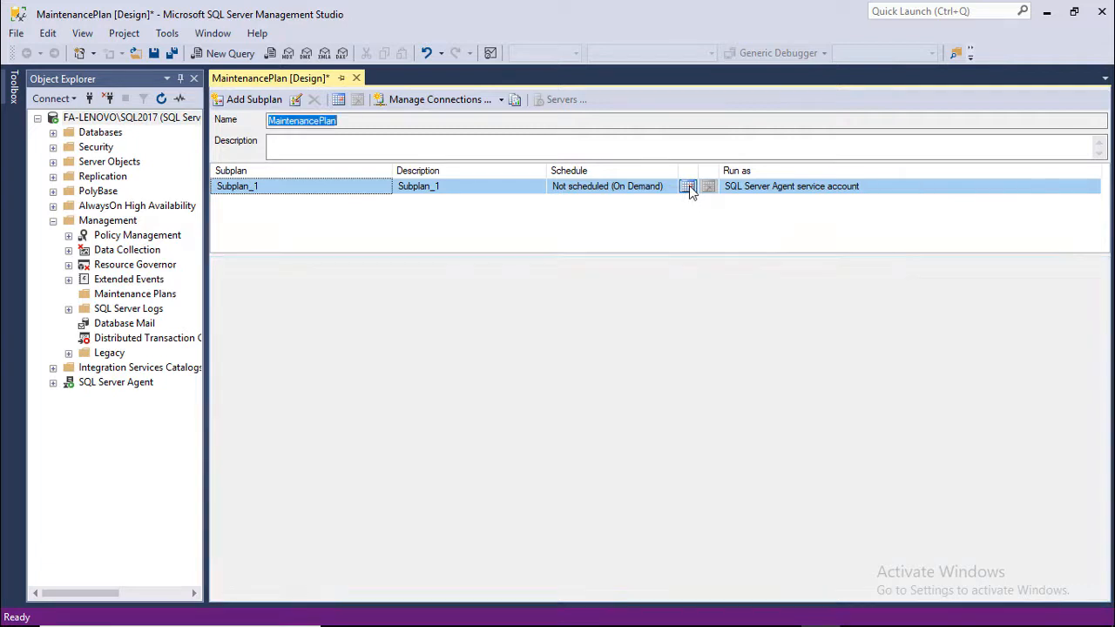
Bring up the New Job Schedule window for MaintenancePlan.Subplan_1.
{"action": "left_click", "coordinate": [687, 184]}
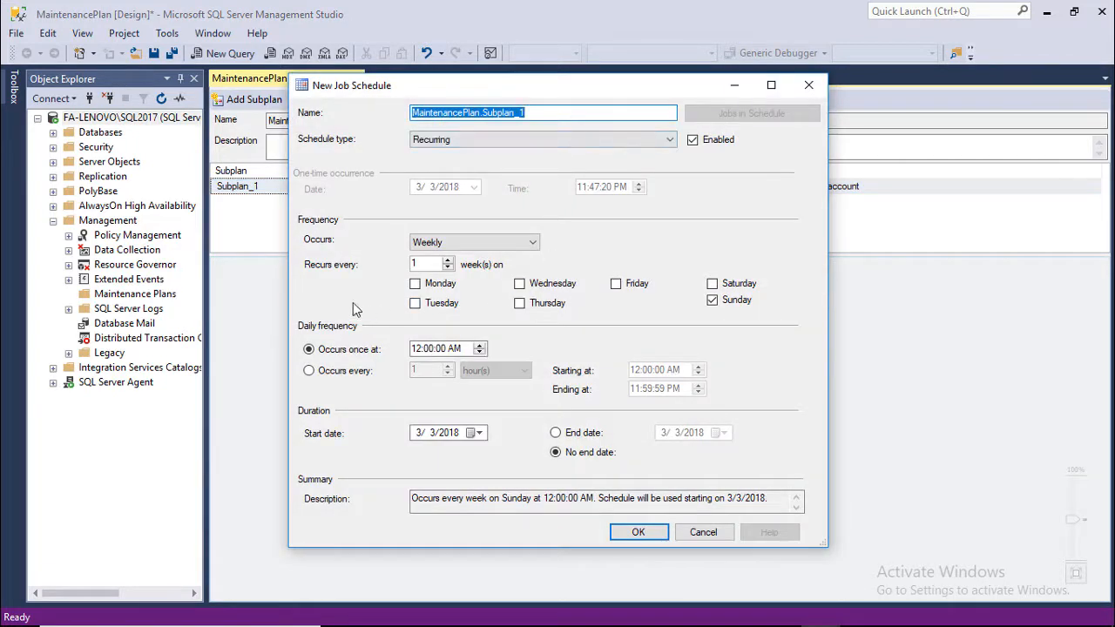
Schedule Subplan_1 to recur Daily at 12:00:00 PM and save the maintenance plan.
{"action": "left_click", "coordinate": [530, 242]}
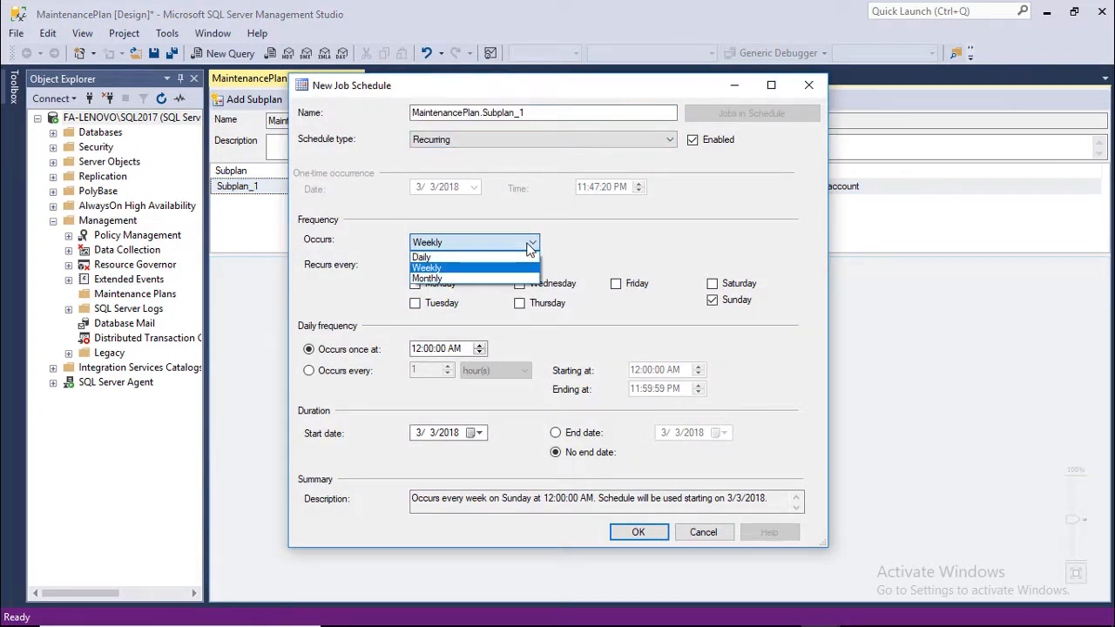
{"action": "mouse_move", "coordinate": [427, 256]}
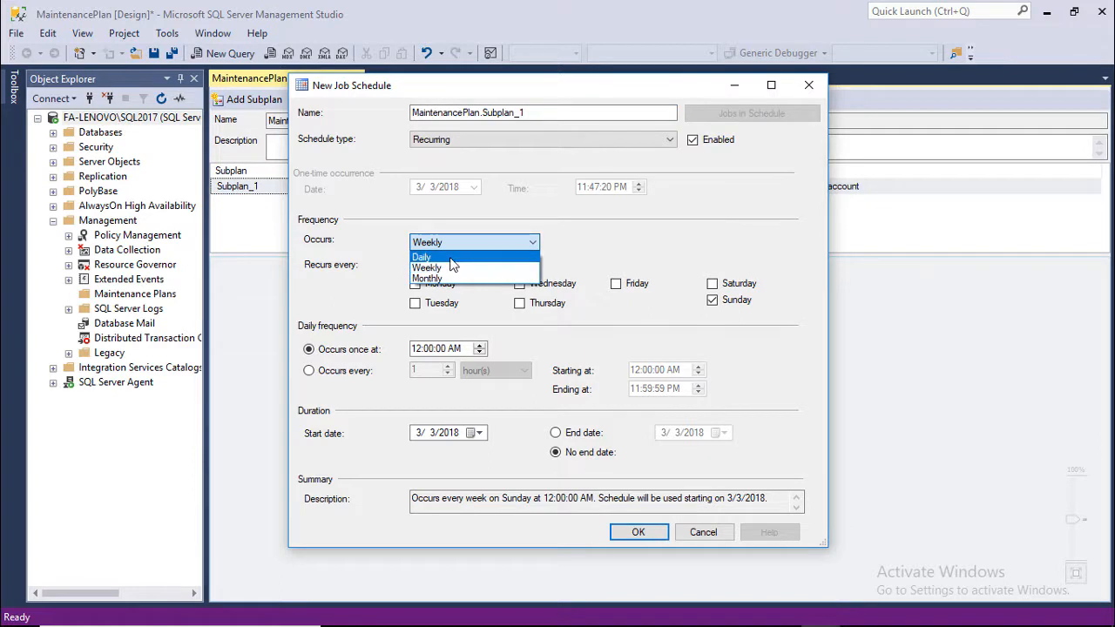
{"action": "left_click", "coordinate": [422, 254]}
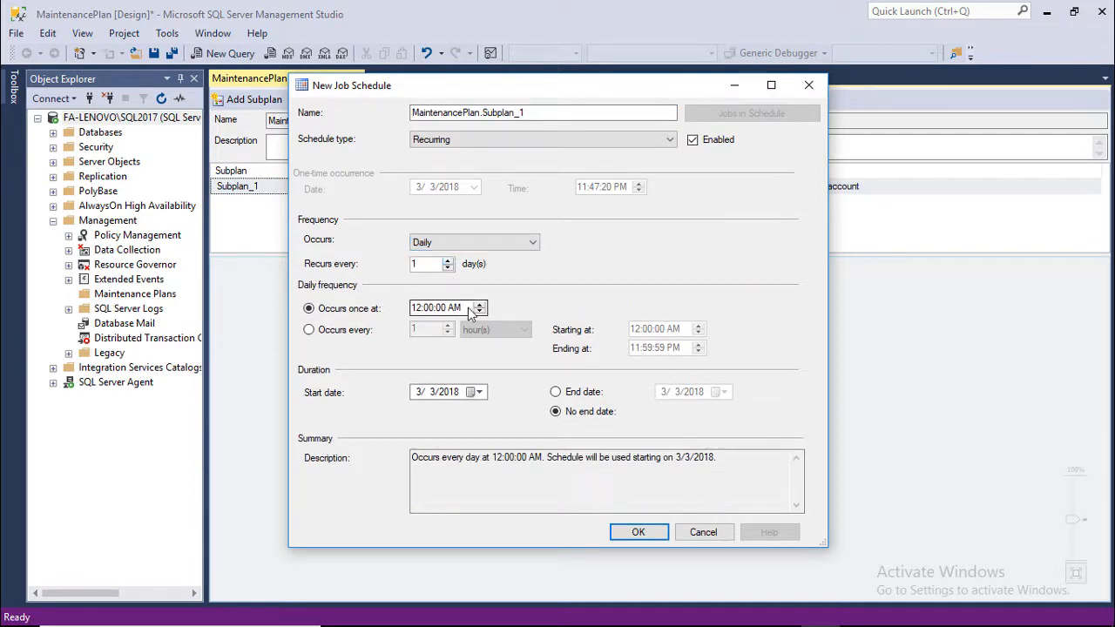
{"action": "mouse_move", "coordinate": [453, 317]}
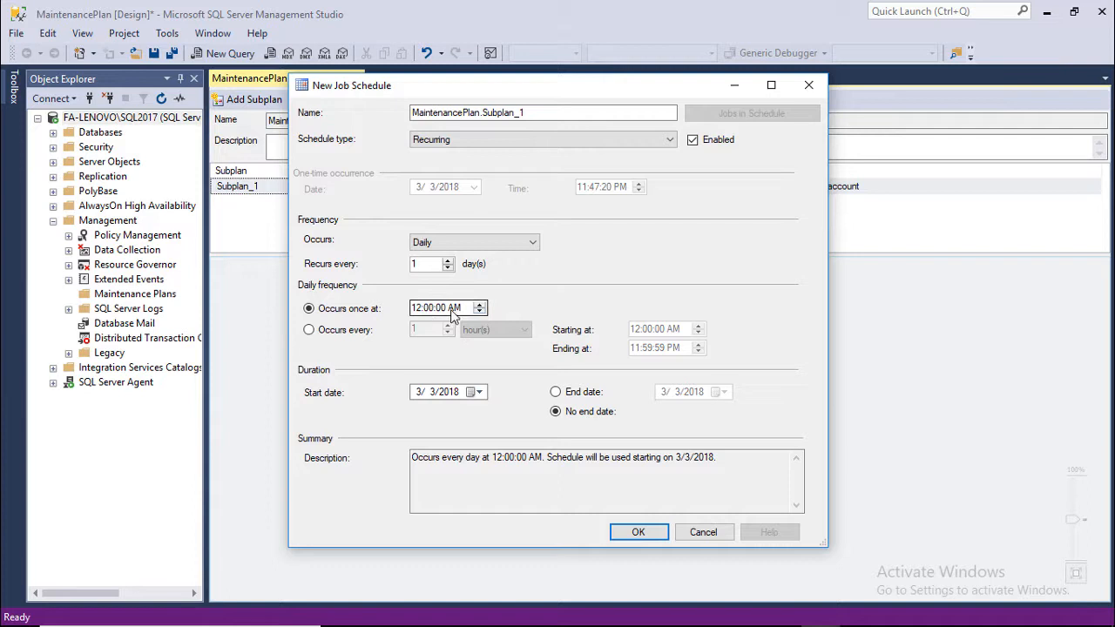
{"action": "left_click", "coordinate": [481, 306]}
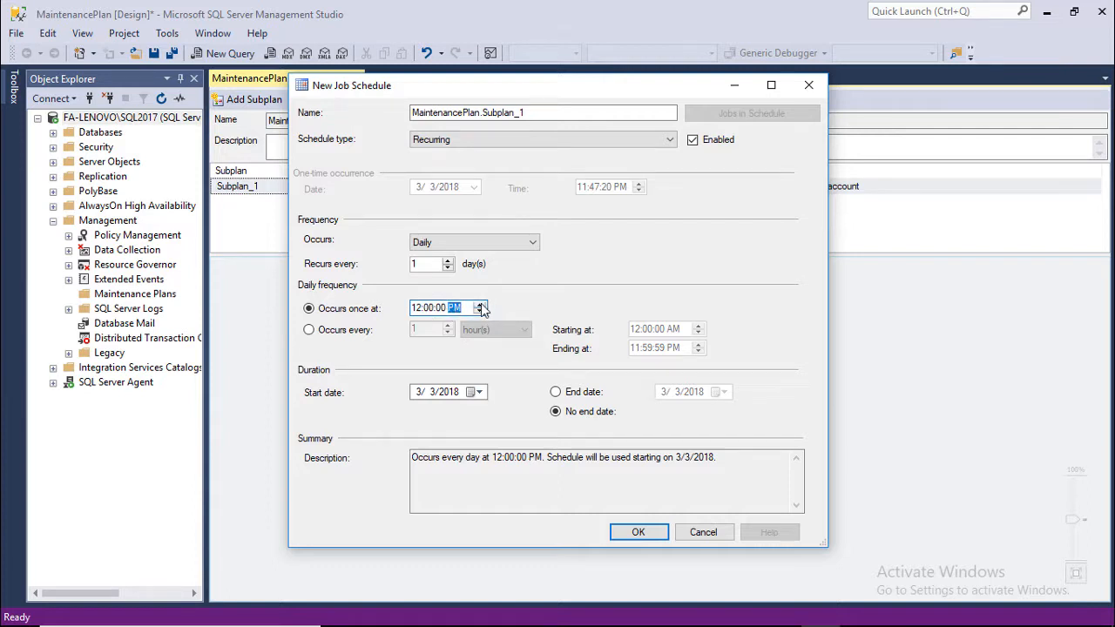
{"action": "left_click", "coordinate": [638, 533]}
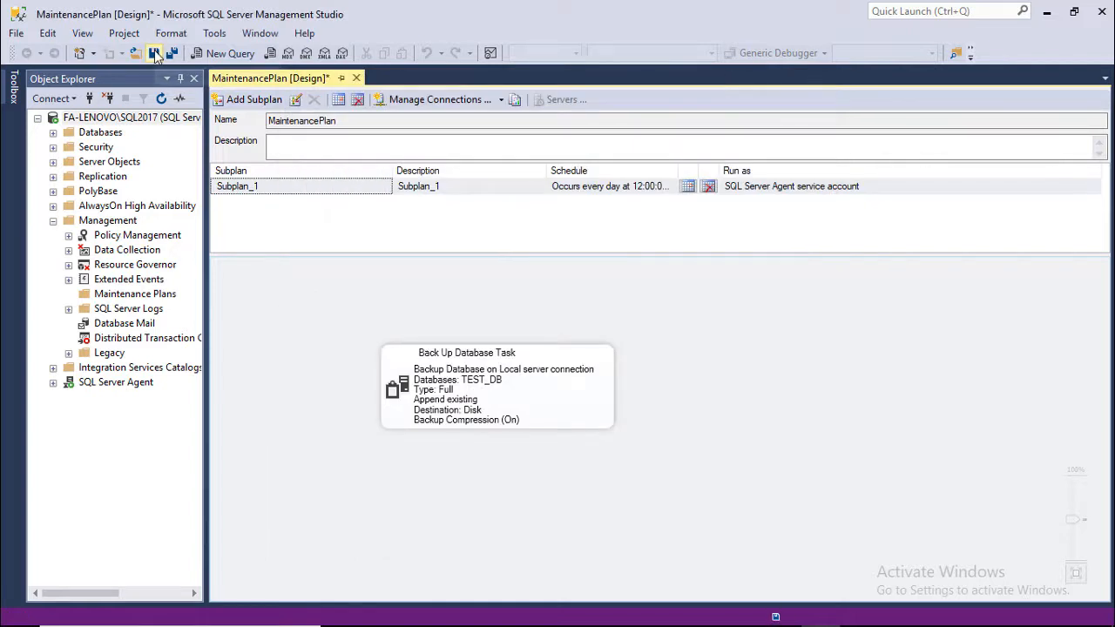
{"action": "left_click", "coordinate": [153, 52]}
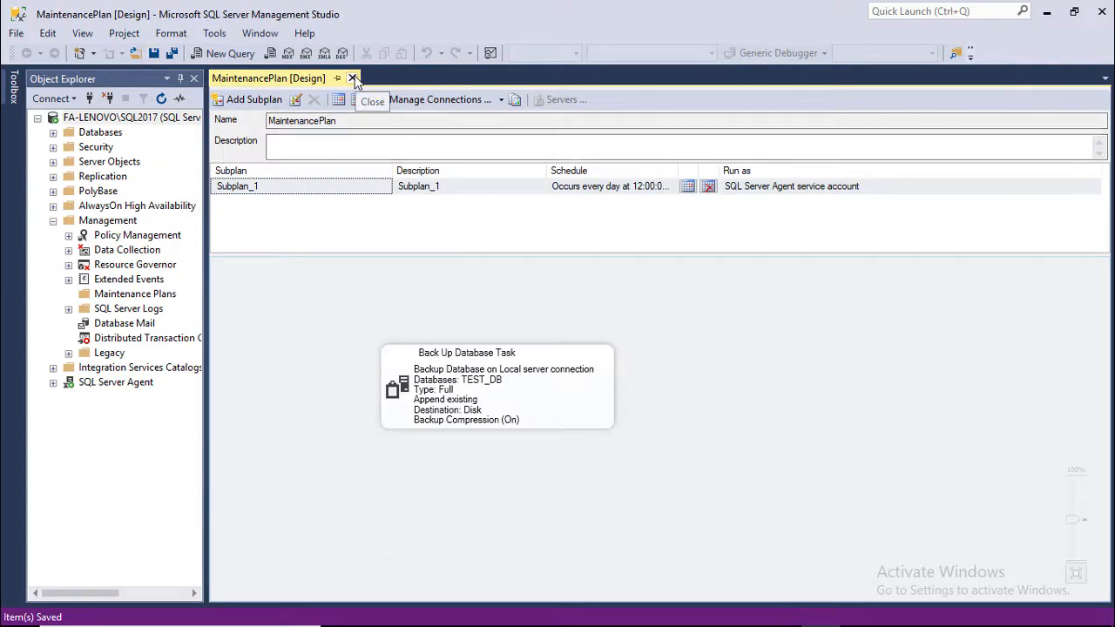
Close the MaintenancePlan designer to reveal the SQL Server Agent jobs.
{"action": "left_click", "coordinate": [352, 79]}
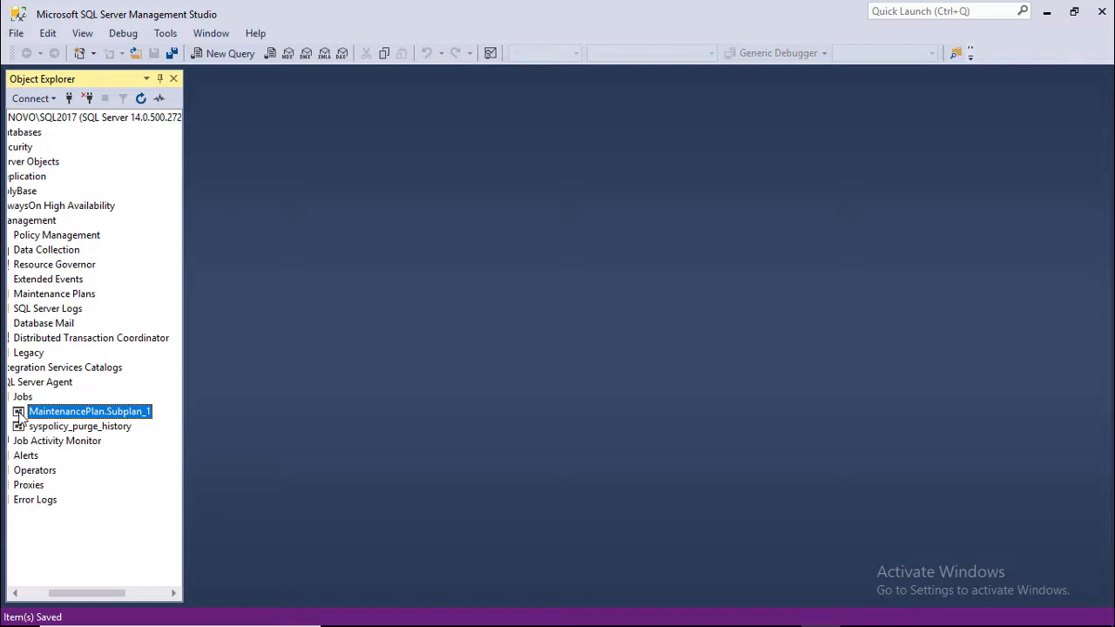
Start the MaintenancePlan.Subplan_1 job from its context menu and let it report Success.
{"action": "right_click", "coordinate": [88, 412]}
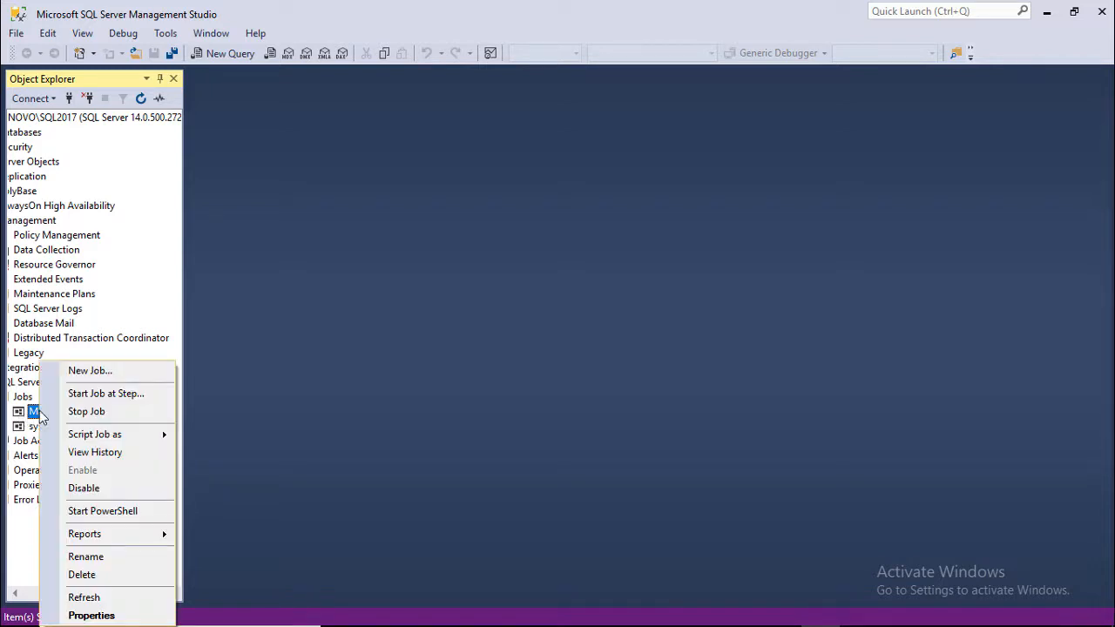
{"action": "mouse_move", "coordinate": [104, 394]}
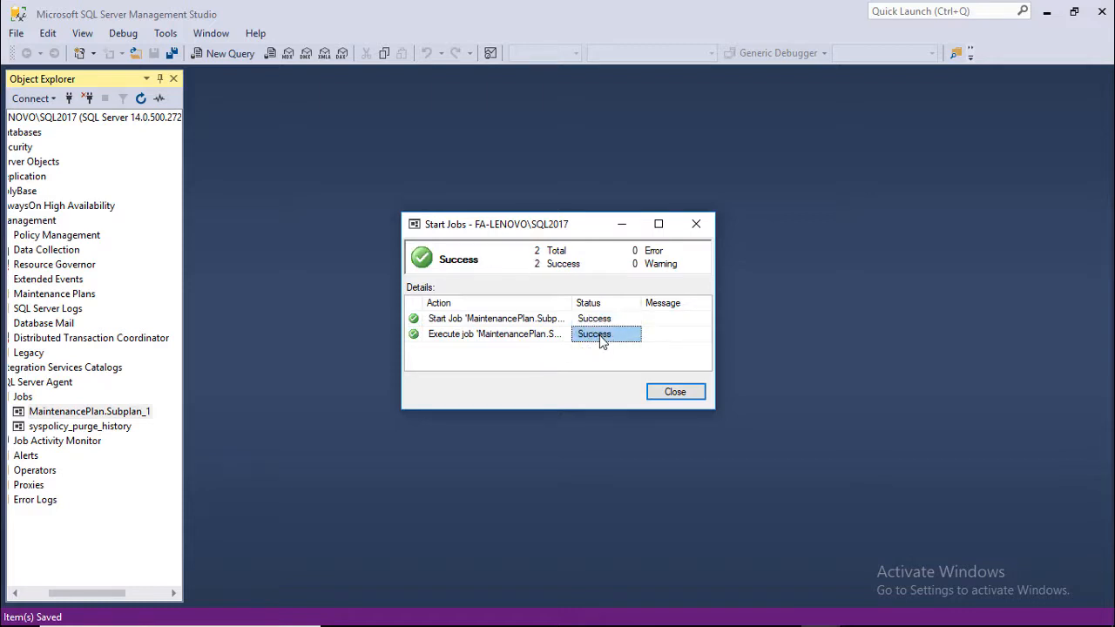
{"action": "mouse_move", "coordinate": [582, 380]}
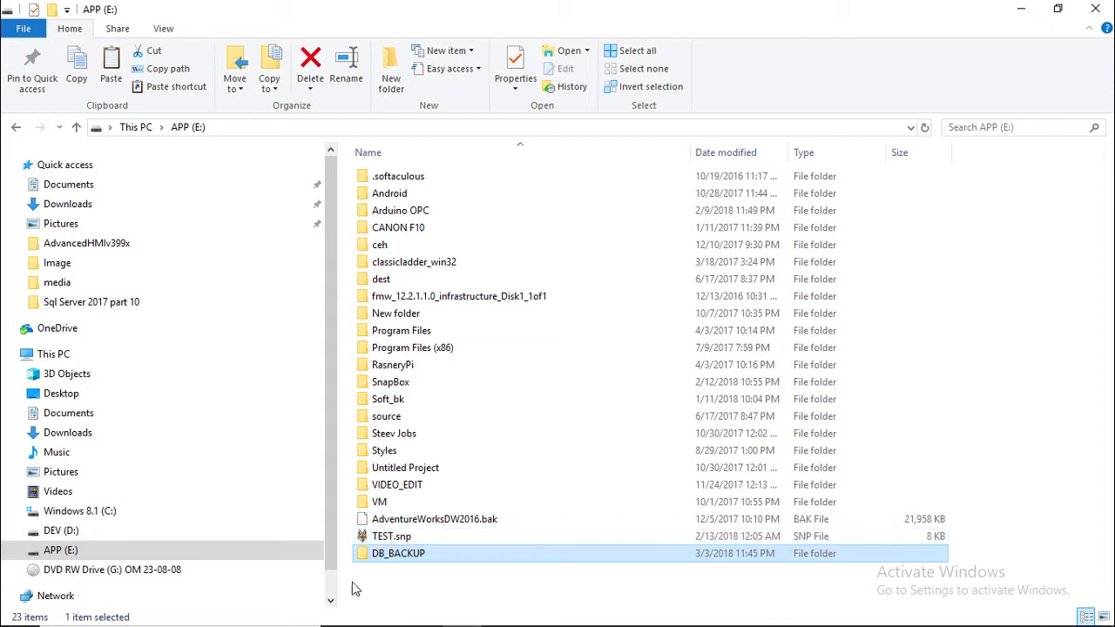
{"action": "mouse_move", "coordinate": [398, 554]}
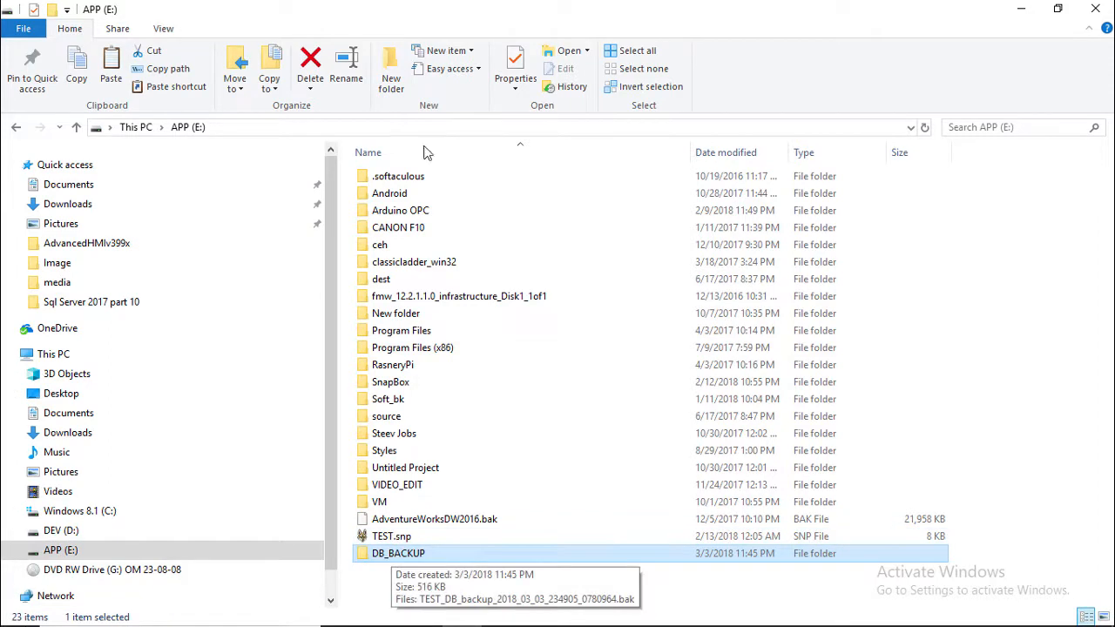
Open E:\DB_BACKUP and select the new 516 KB TEST_DB .bak backup file.
{"action": "double_click", "coordinate": [397, 555]}
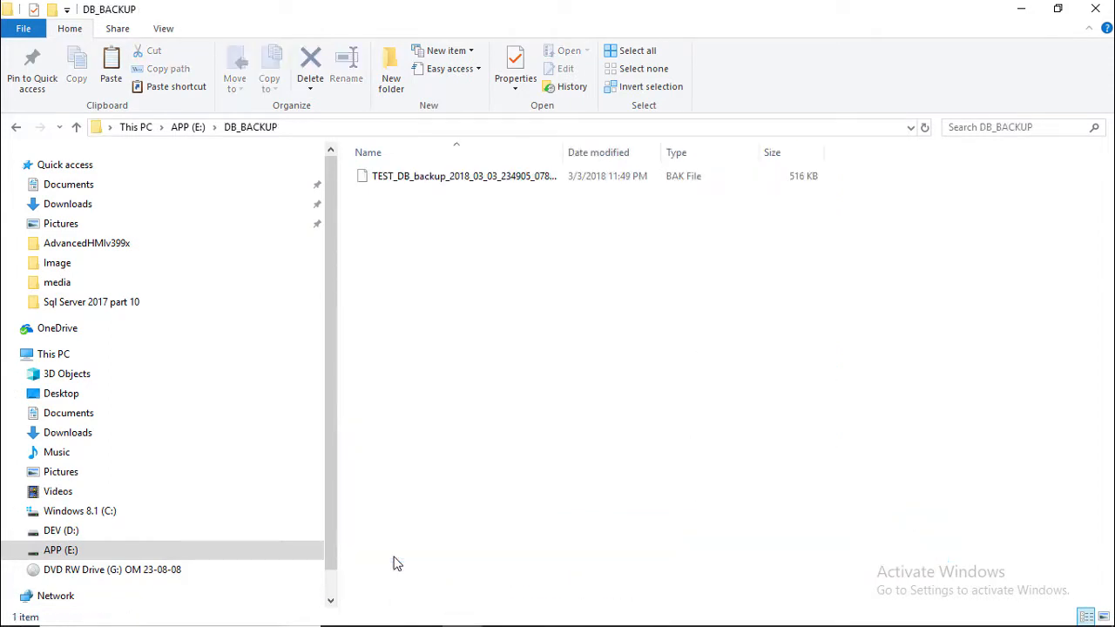
{"action": "left_click", "coordinate": [463, 174]}
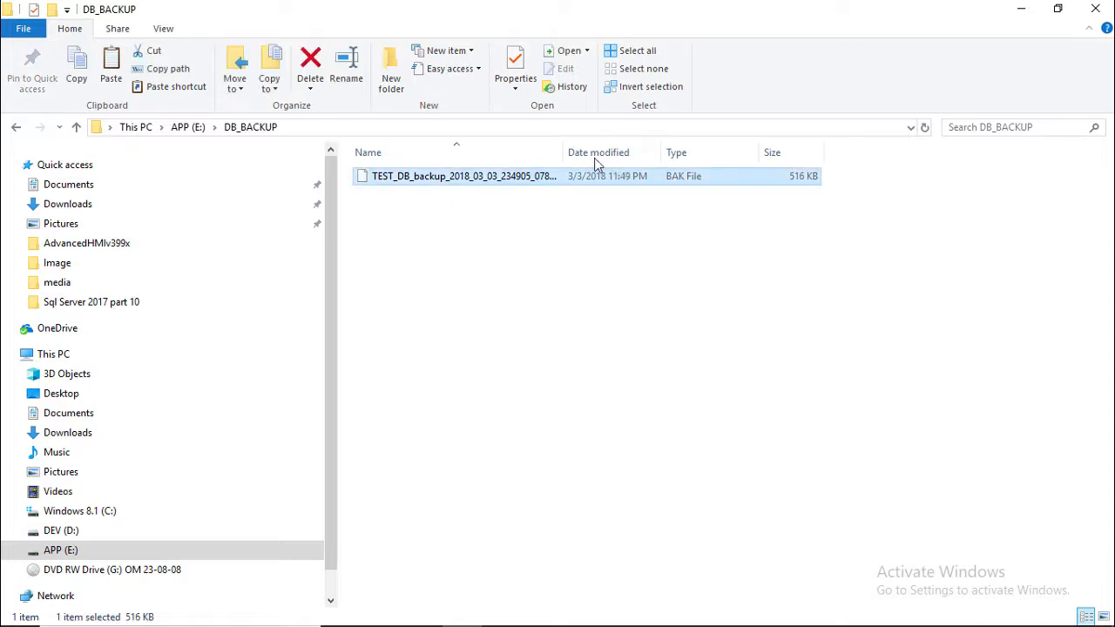